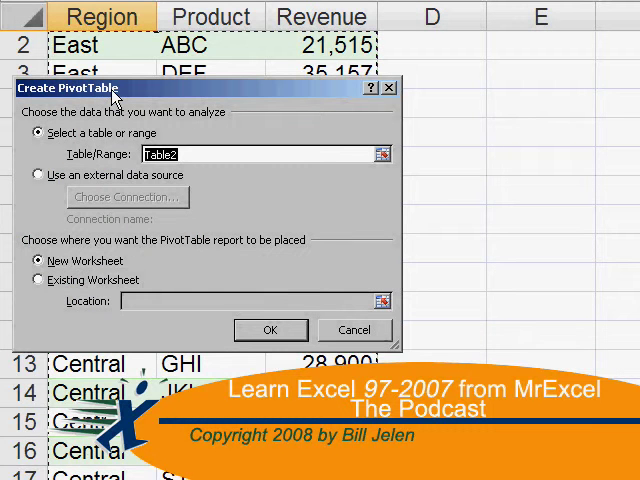
Cancel the Create PivotTable dialog to return to the model sales sheet
left_click(270, 330)
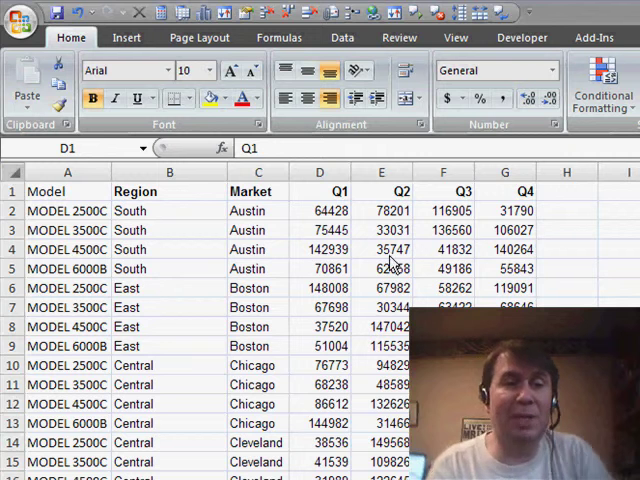
Insert a pivot table on a new sheet with Region rows and Q1–Q4 sums
left_click(320, 191)
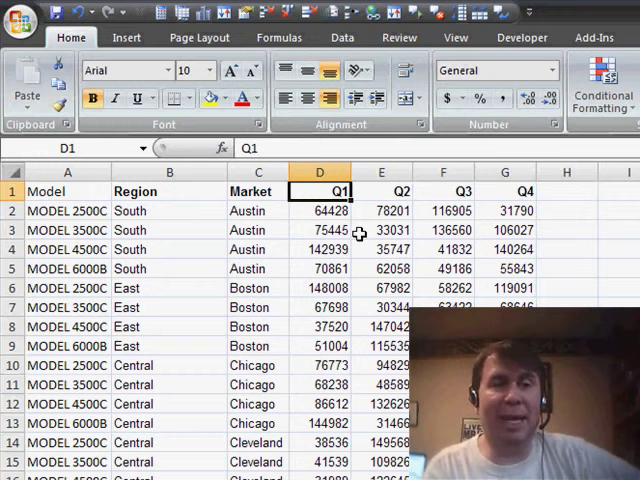
left_click(126, 37)
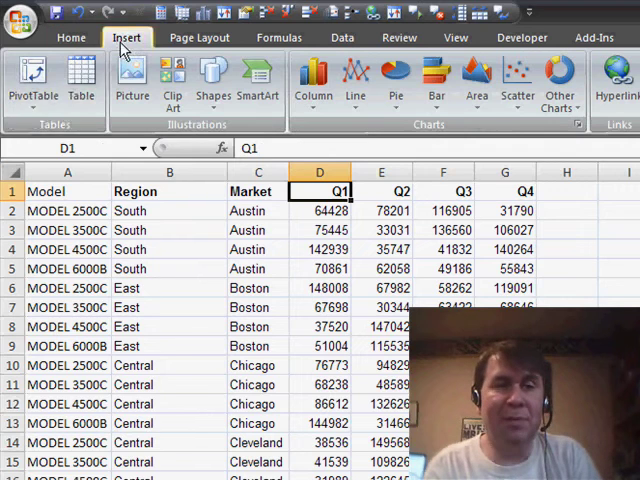
left_click(33, 80)
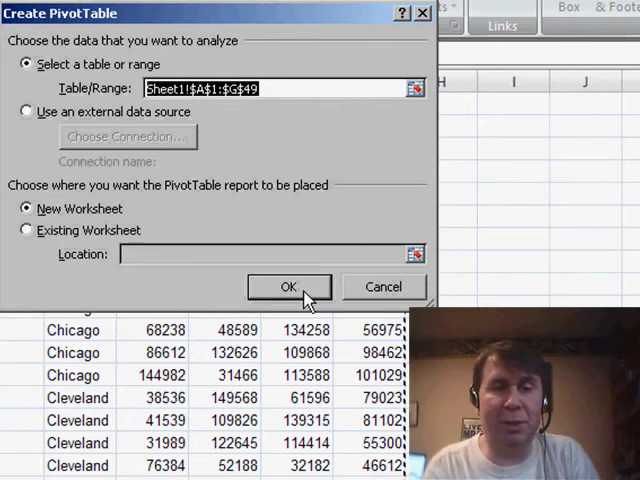
left_click(289, 287)
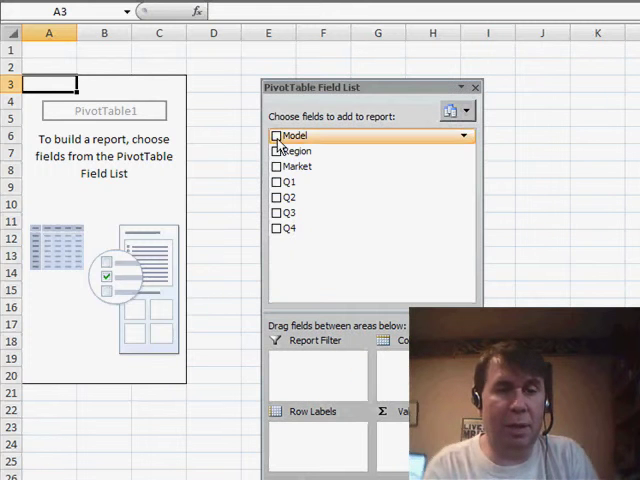
left_click(277, 150)
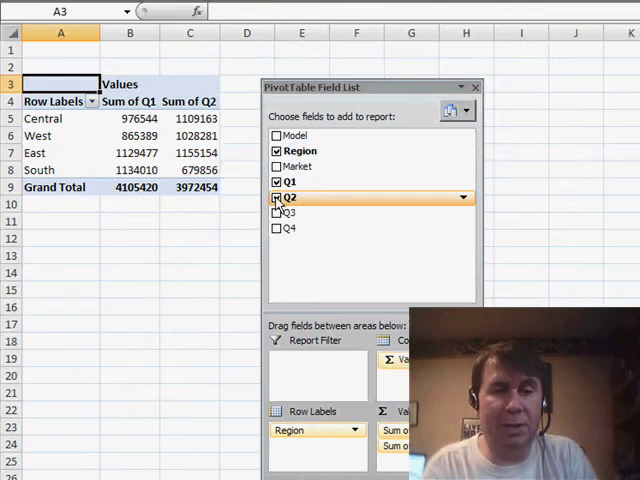
left_click(277, 212)
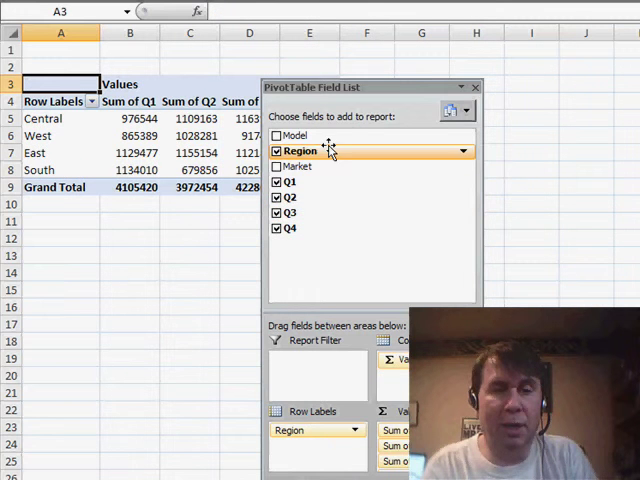
left_click_drag(360, 87, 585, 47)
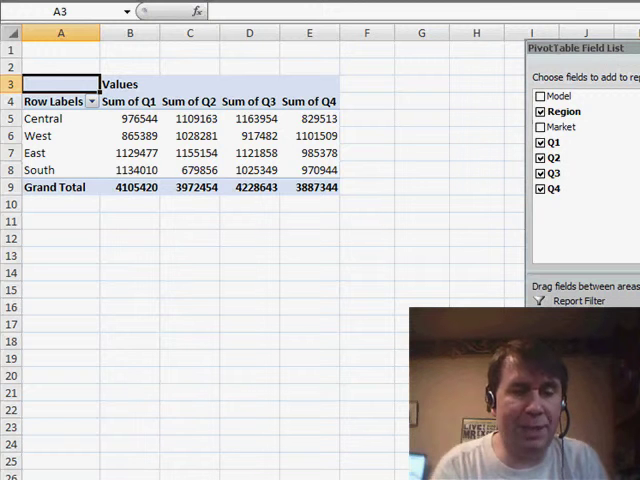
Delete the regional pivot table sheet and confirm the deletion
right_click(60, 470)
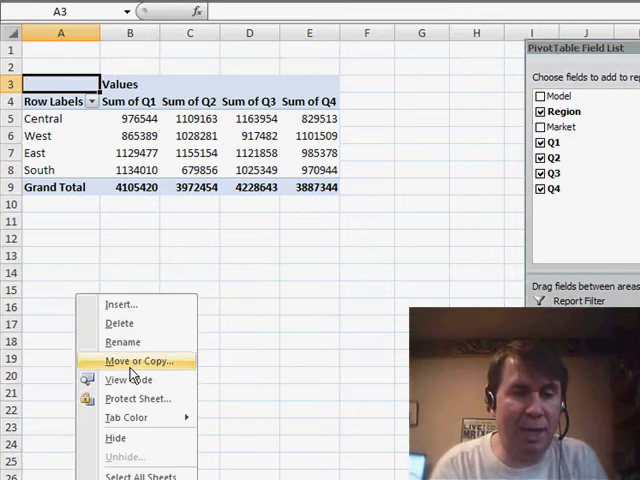
left_click(119, 323)
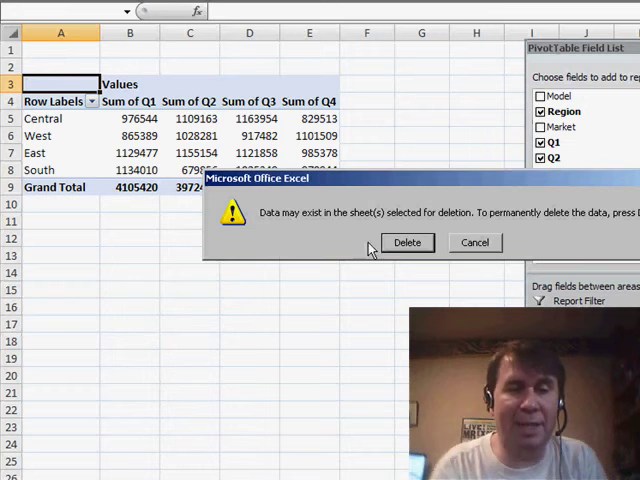
left_click(407, 242)
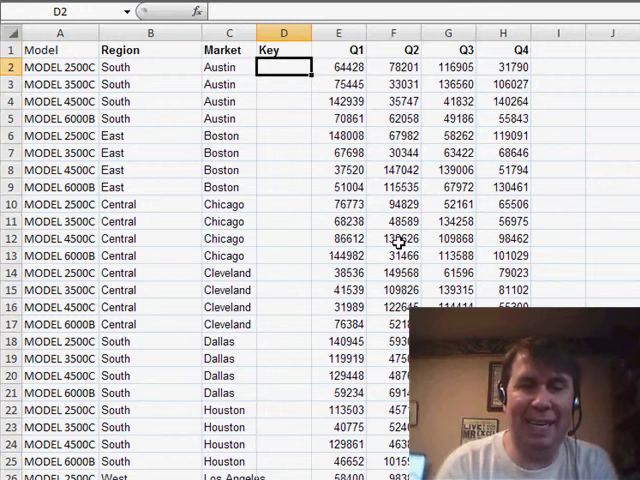
Enter the Key formula =A2&";"&B2&";"&C2 joining Model, Region and Market
type("=A2")
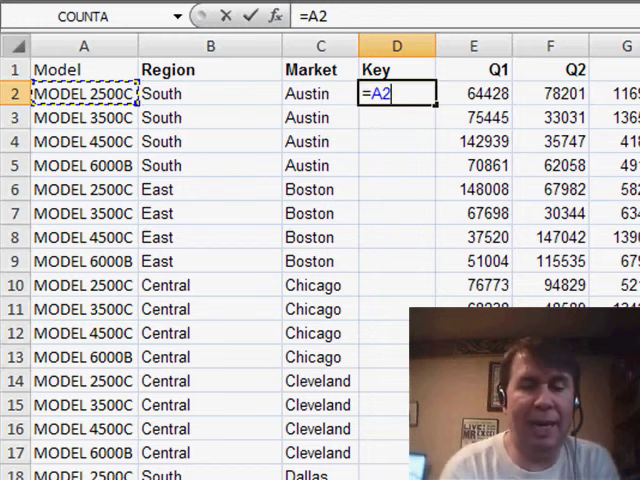
type("&")
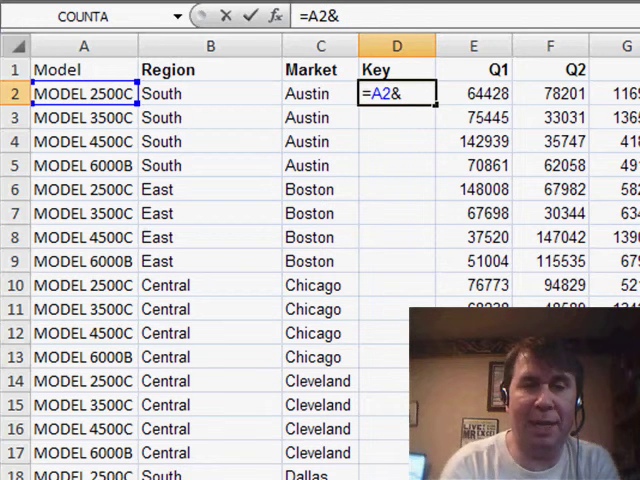
type("\";\"")
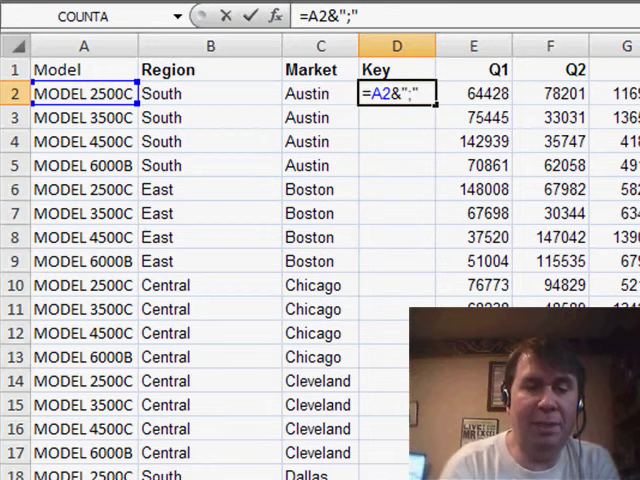
type("&")
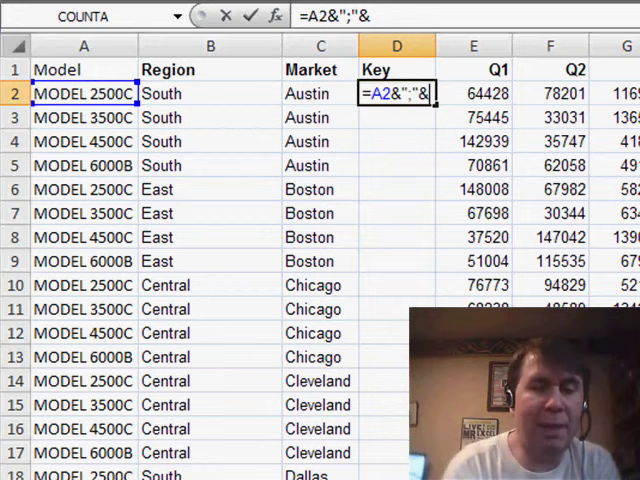
left_click(210, 93)
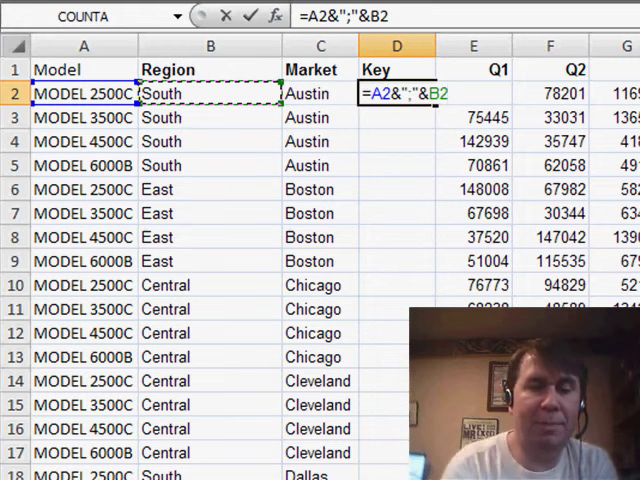
type("&\"")
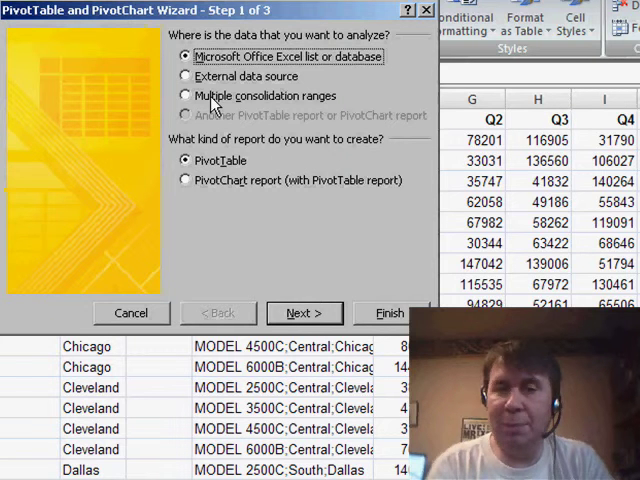
Build a multiple consolidation ranges pivot from E1:I49 in the PivotTable Wizard
left_click(185, 95)
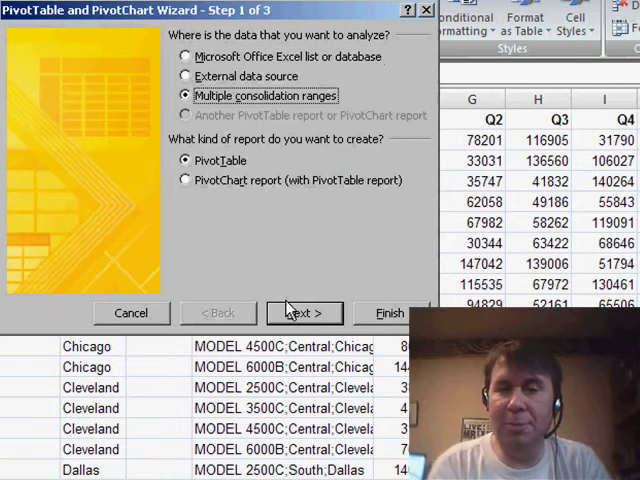
left_click(304, 313)
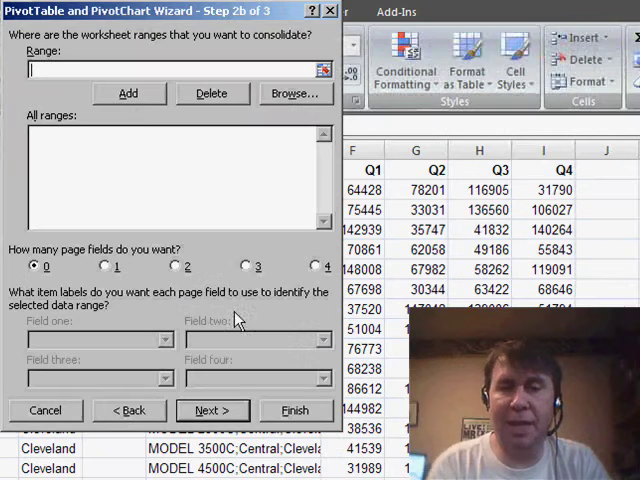
mouse_move(383, 185)
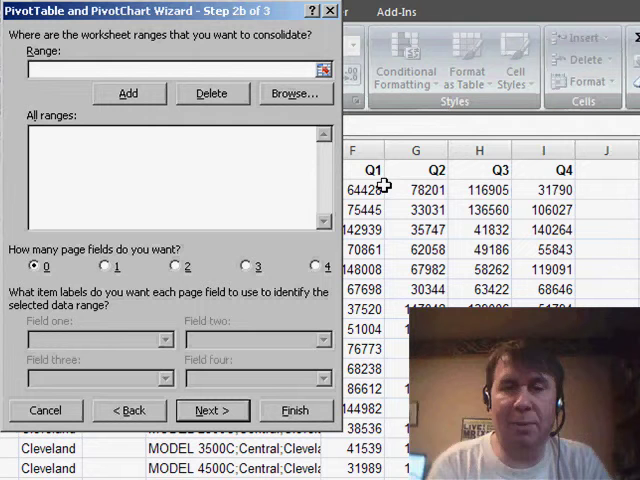
left_click(375, 171)
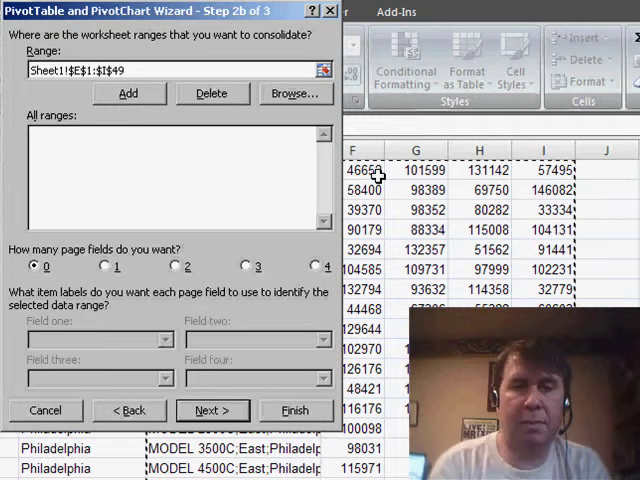
left_click(128, 92)
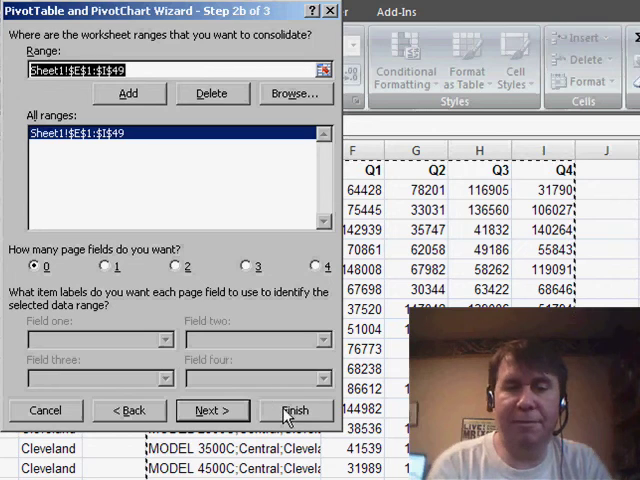
left_click(296, 410)
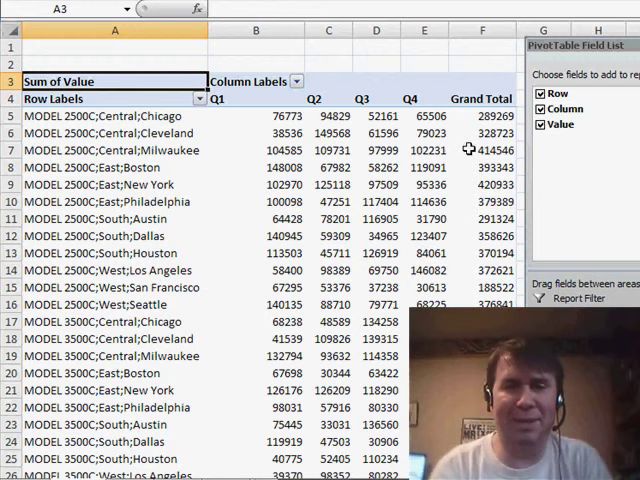
Select a key's grand total and scroll down toward the overall Grand Total cell
left_click(482, 116)
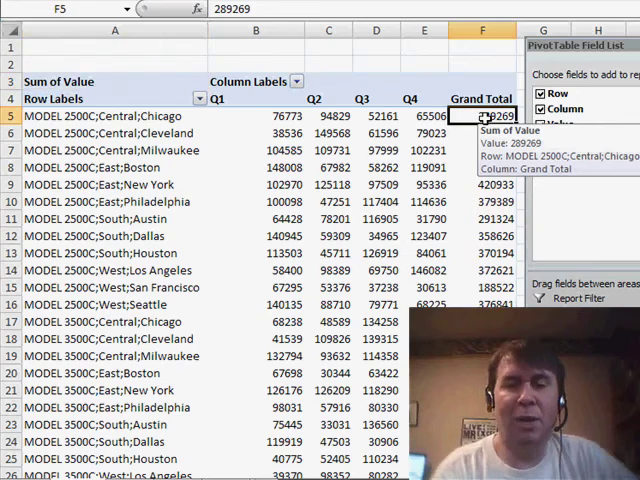
scroll("down", 3)
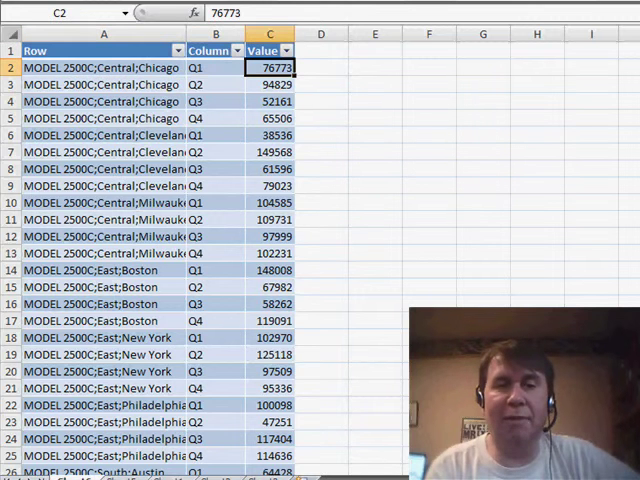
Inspect the drill-down Value and Column cells, then select the Row keys column
left_click(196, 118)
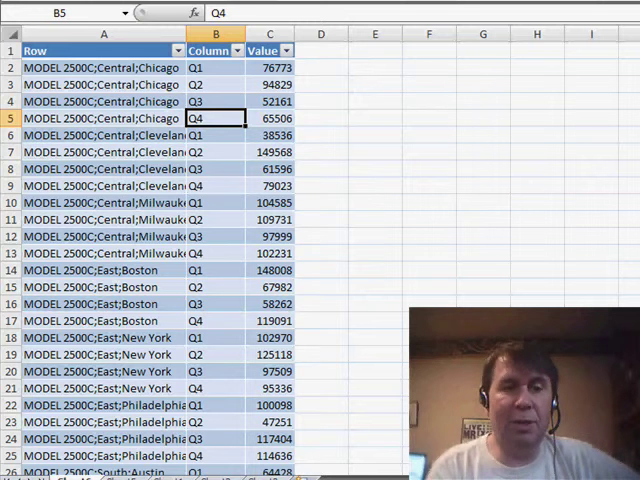
left_click(215, 67)
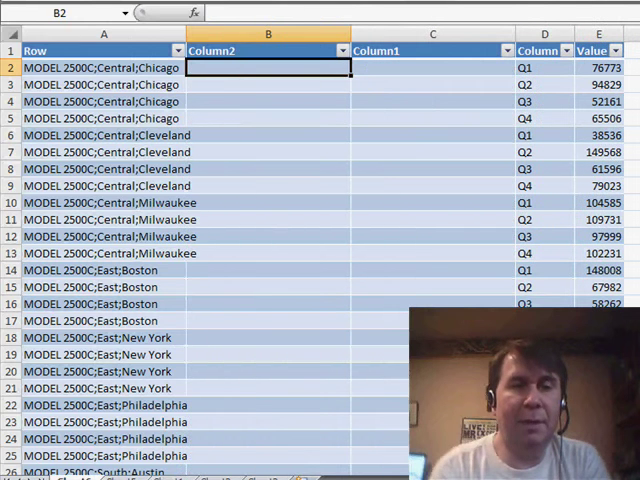
left_click(103, 67)
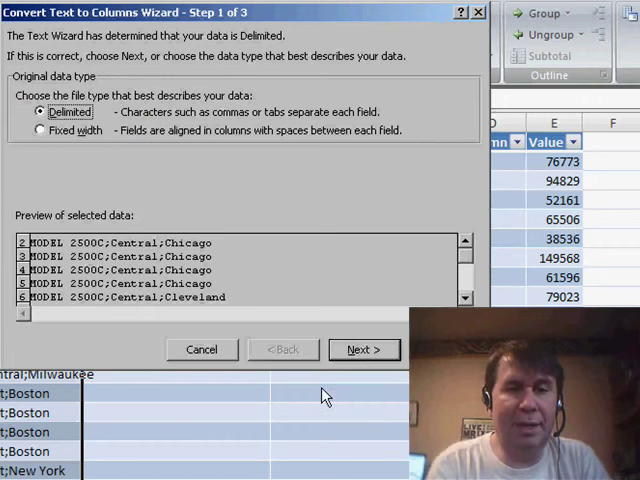
Split the Row keys at semicolons and begin retyping the city header as 'Dis'
left_click(363, 349)
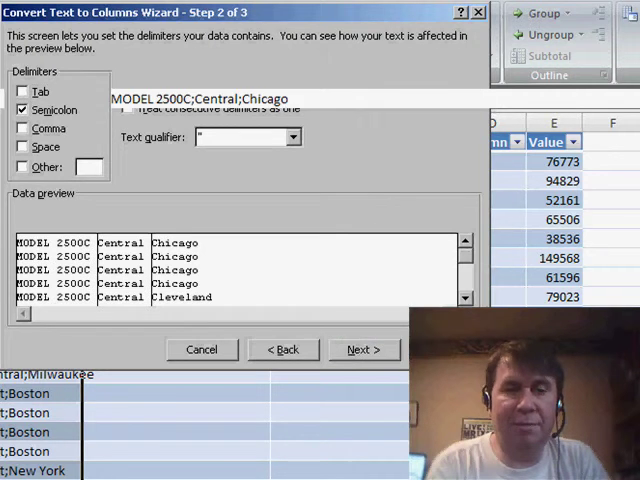
left_click(363, 349)
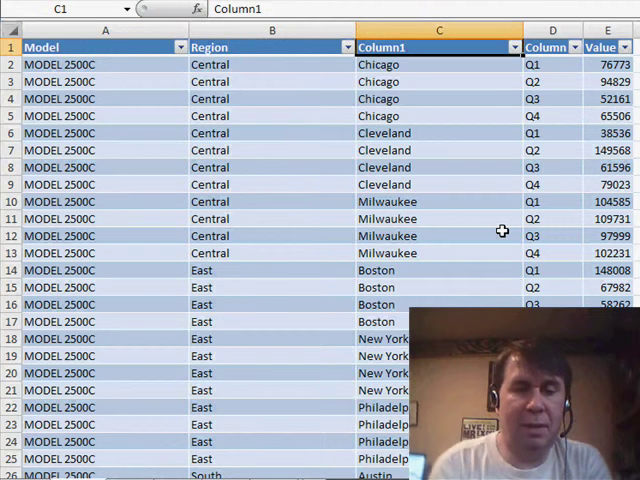
type("Dis")
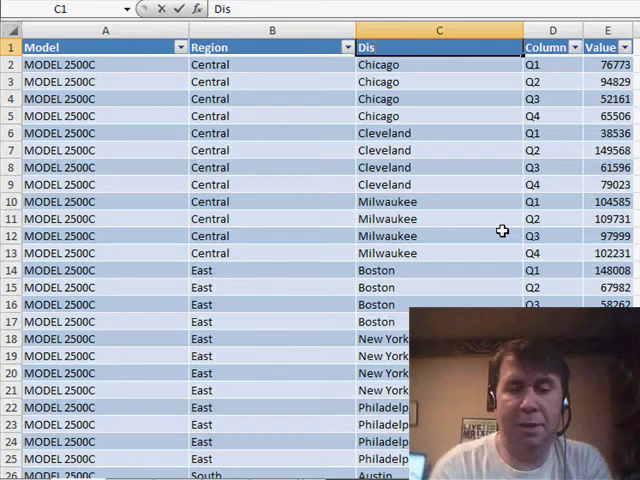